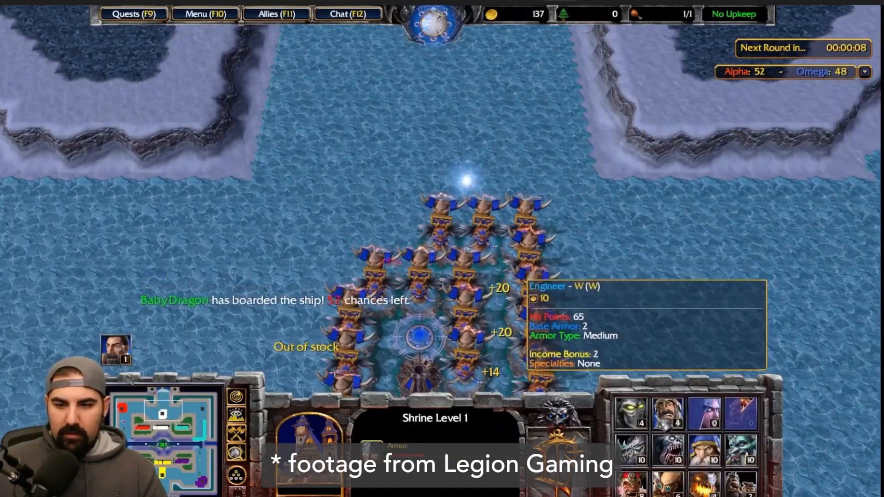
- Scroll the Devil's Work.shop RPG asset pack page down to its Download section and development log
click(667, 418)
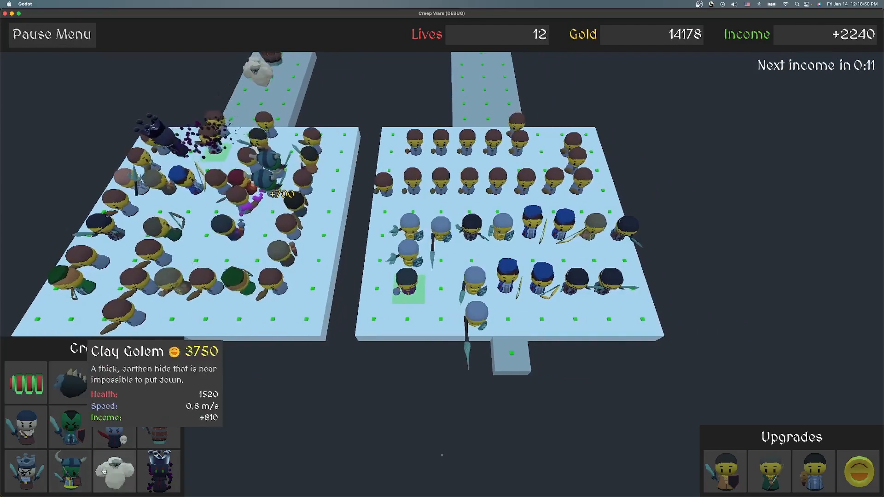
click(109, 472)
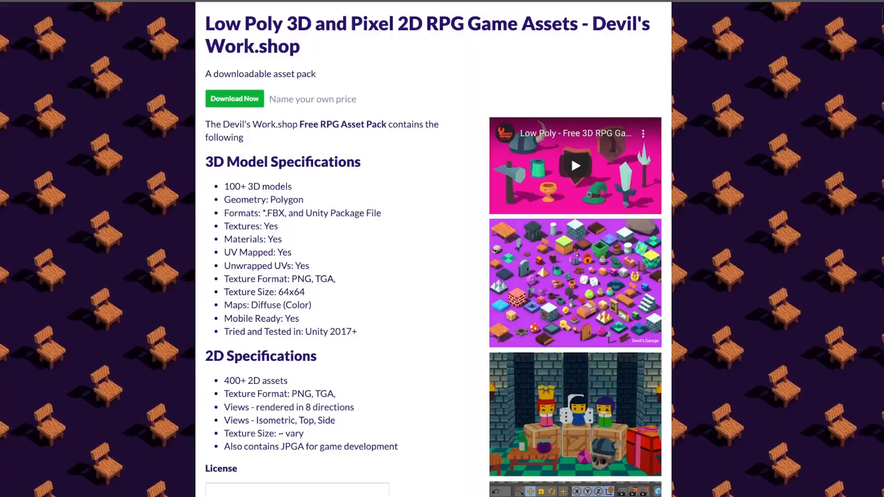
scroll(down, 3)
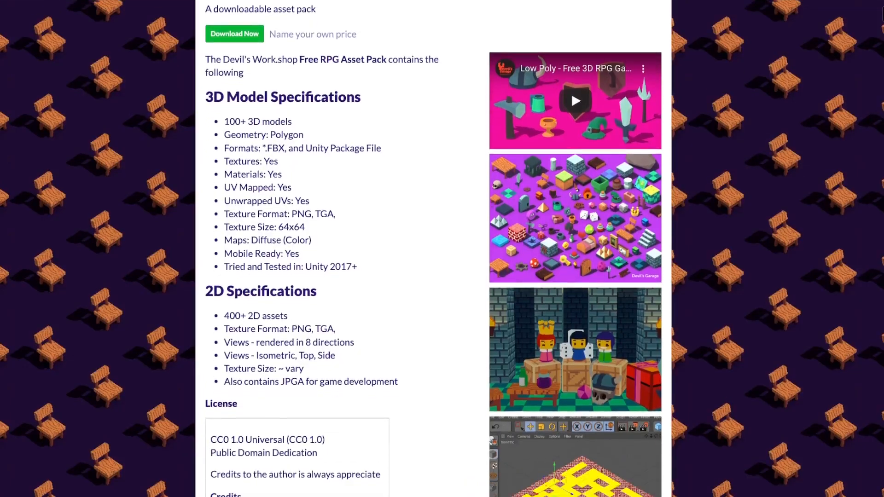
scroll(down, 3)
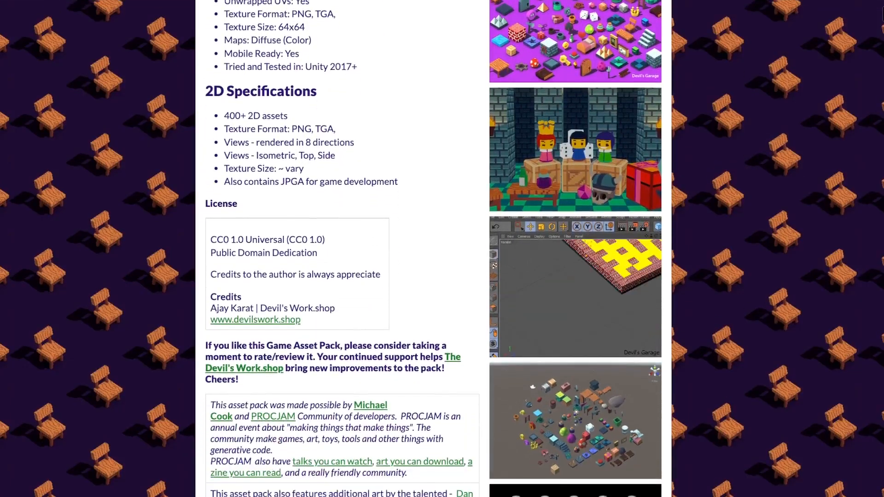
scroll(down, 3)
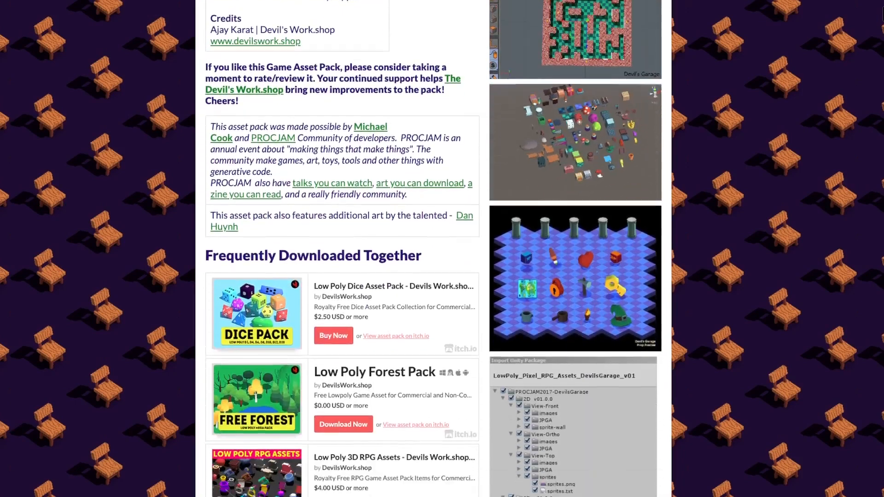
scroll(down, 3)
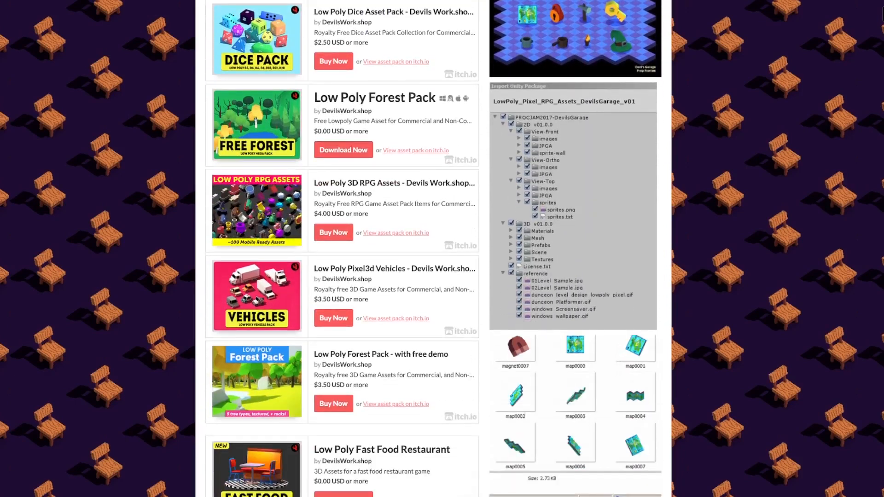
scroll(down, 3)
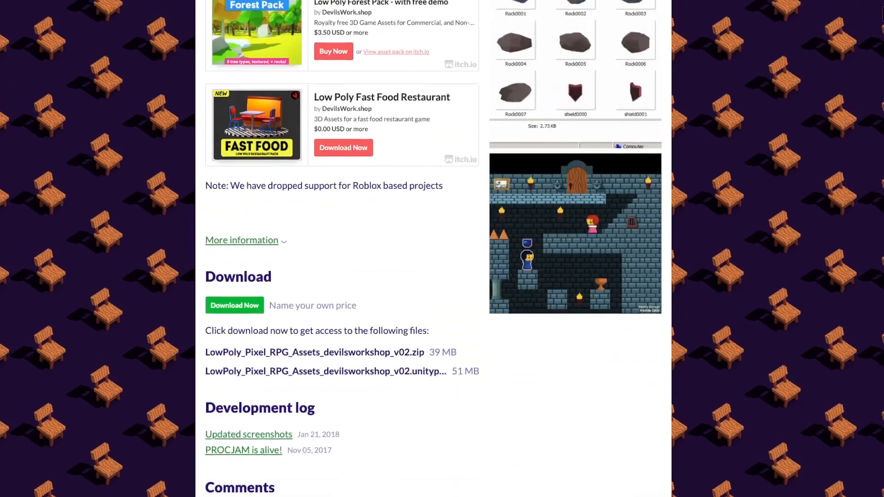
scroll(down, 3)
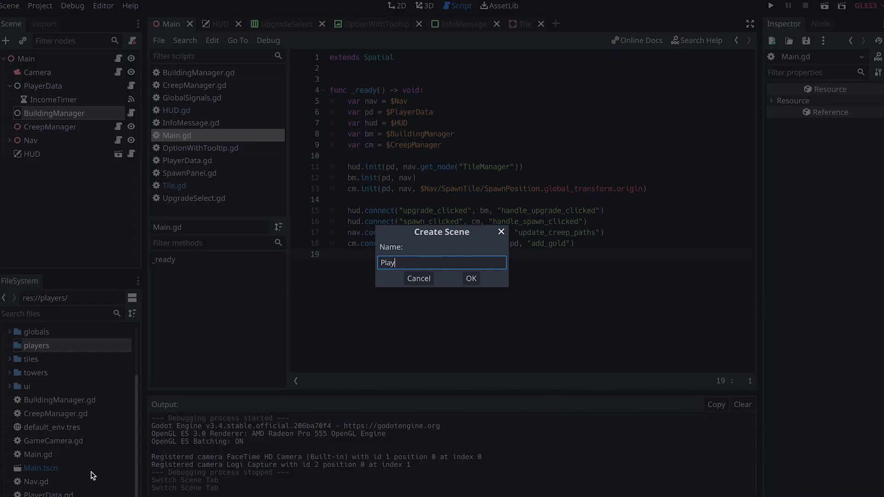
- Confirm the Player scene, add PlayerData, IncomeTimer and BuildingManager children, and view PlayerData.gd
click(471, 278)
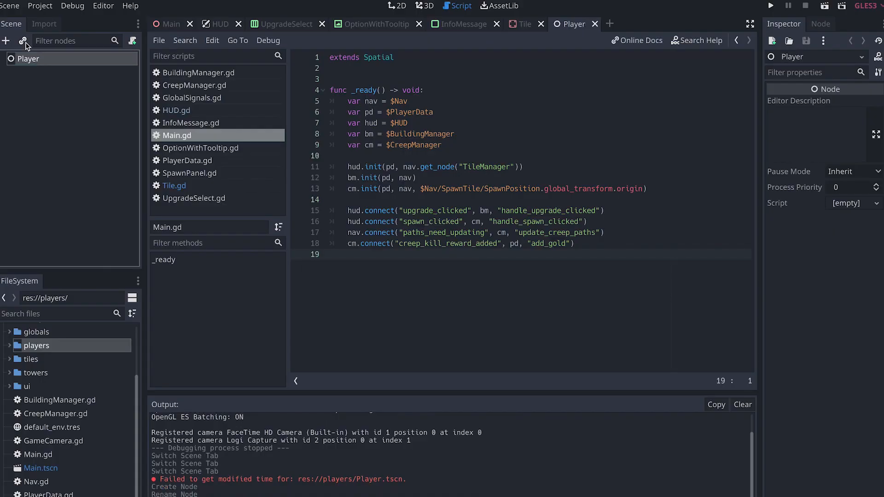
click(22, 42)
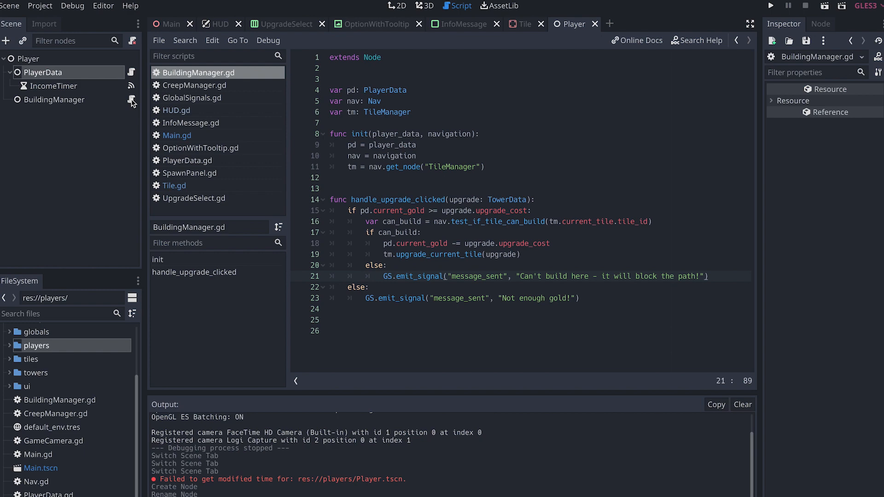
click(165, 24)
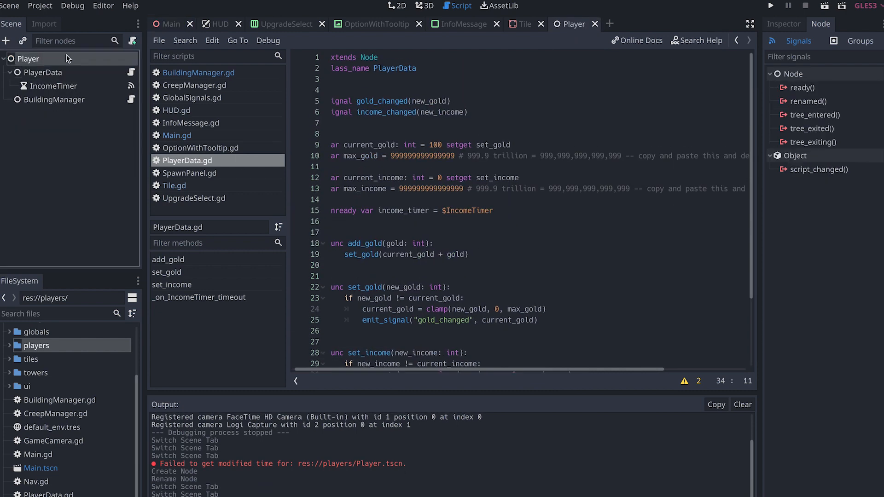
click(769, 6)
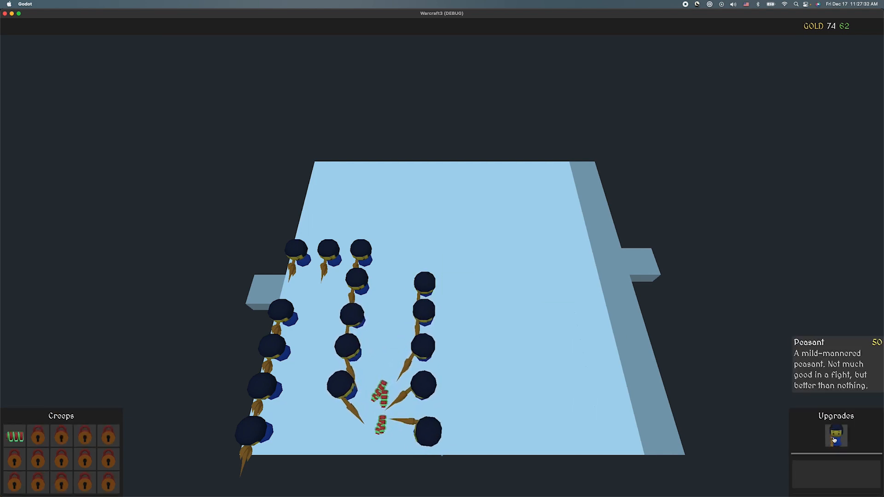
- Place a peasant tower on a tile and note 'removes income to speed the game up'
click(835, 443)
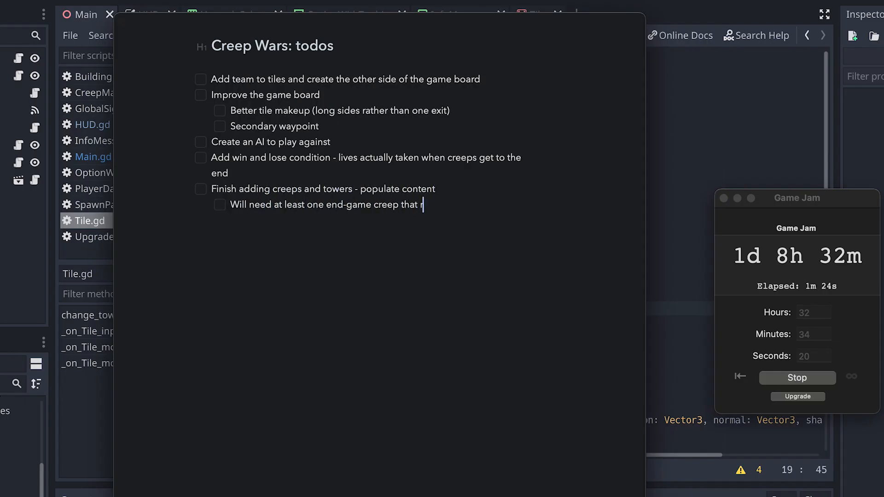
text(removes income to speed the game up)
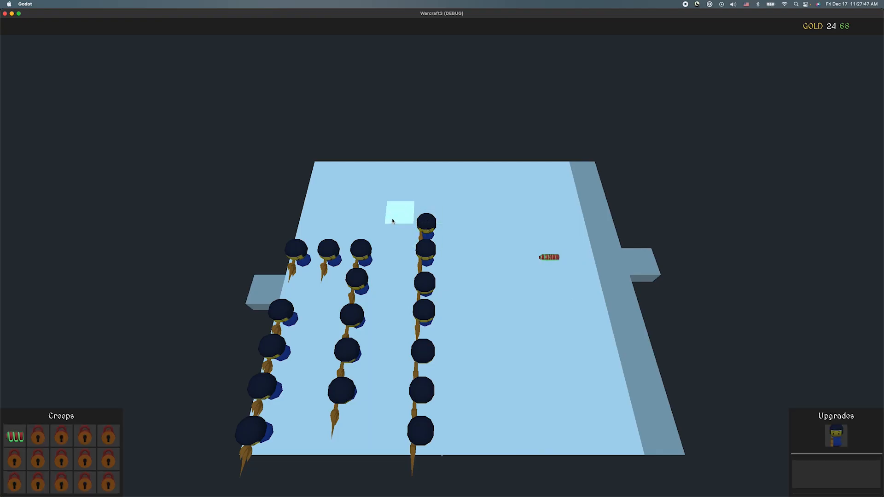
mouse_move(838, 442)
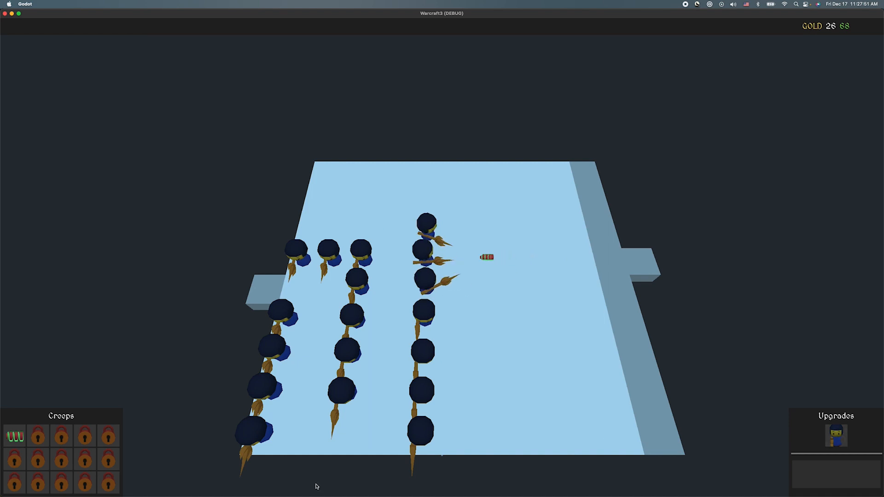
mouse_move(15, 438)
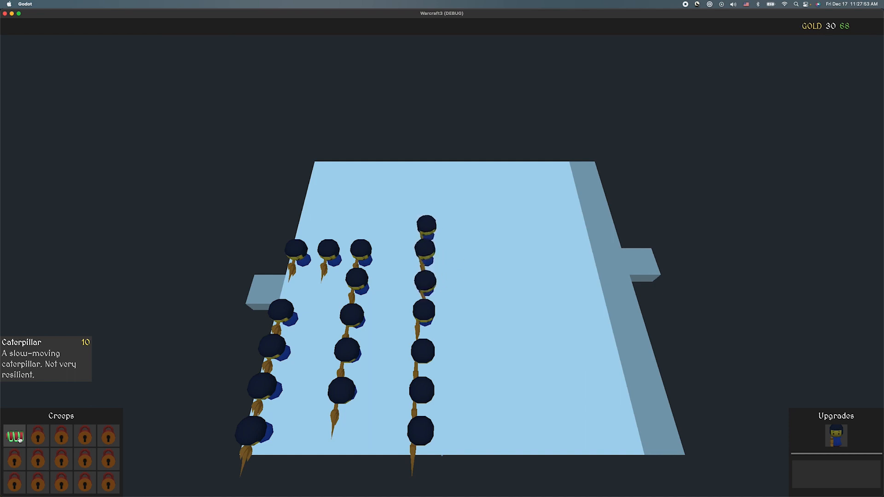
mouse_move(448, 212)
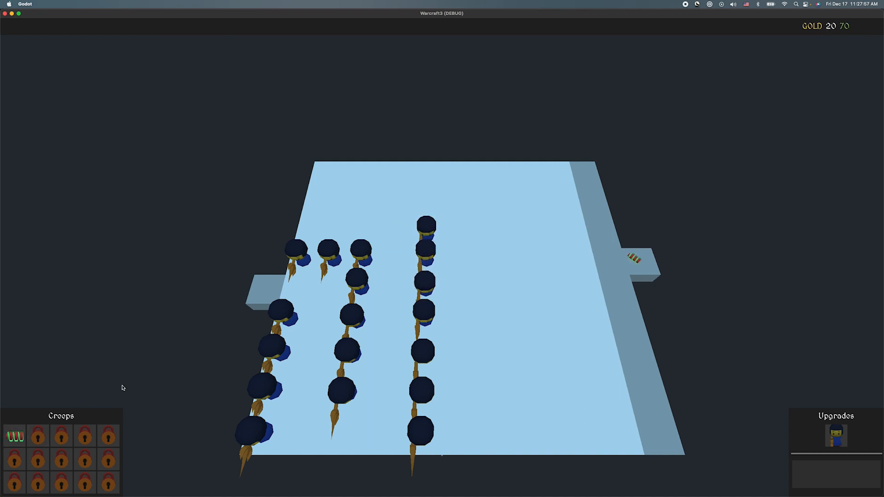
mouse_move(844, 443)
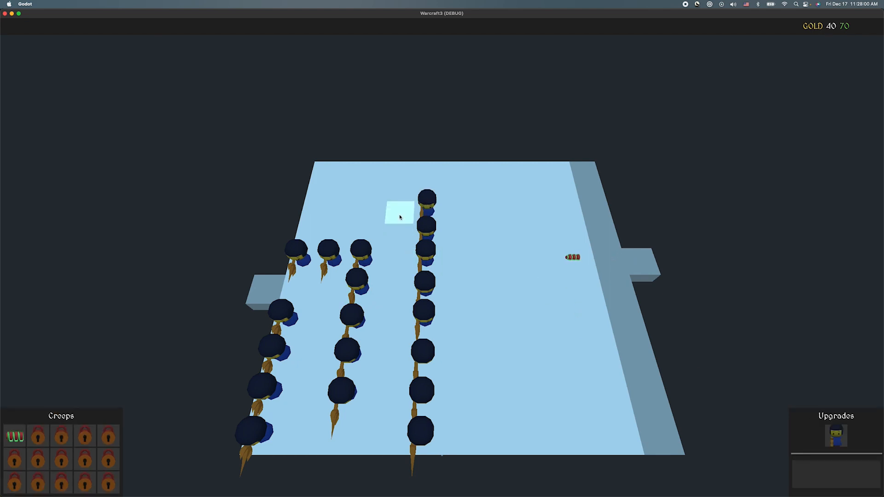
mouse_move(843, 445)
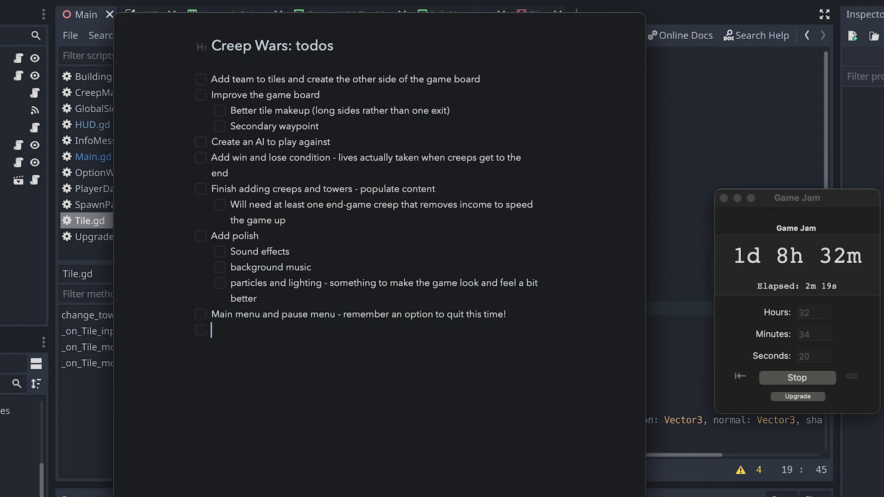
- Add a 'Multi-select' to-do with a sub-item starting 'At the very least, allow double-c'
text(Multi-select)
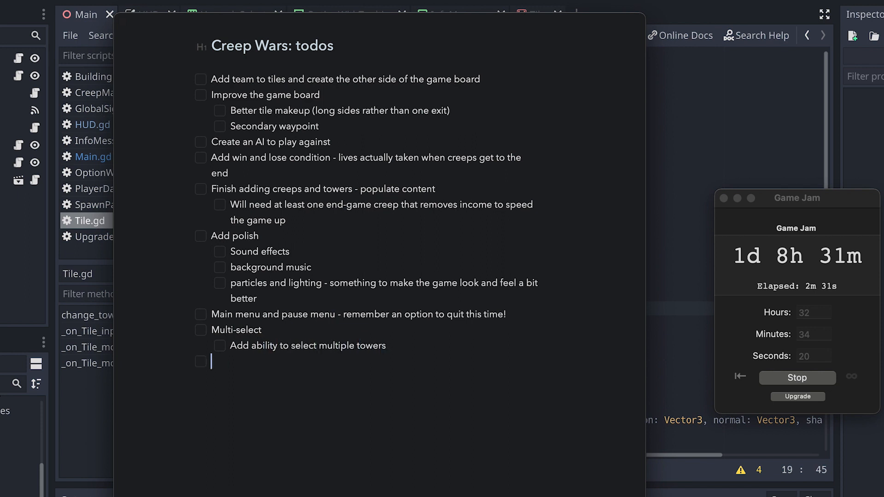
text(At the very least, allow double-c)
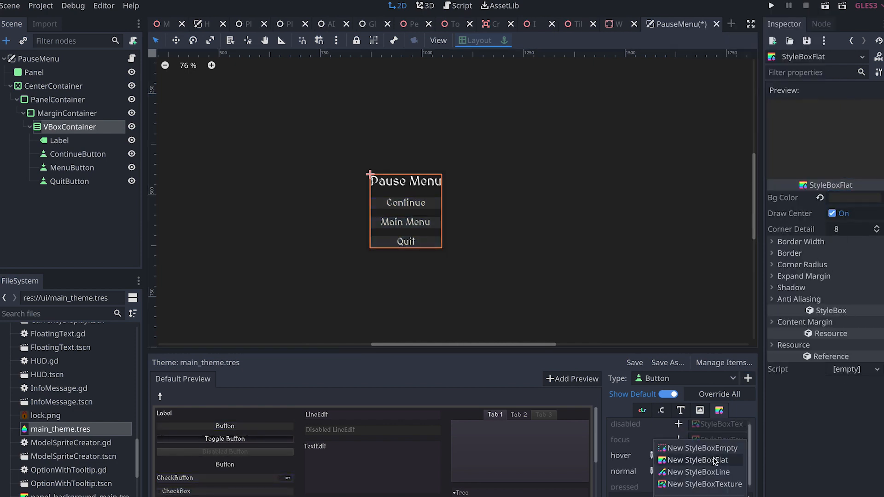
- Add a StyleBoxFlat for the Button focus state and set QuitButton's font colour to ff4848
click(698, 460)
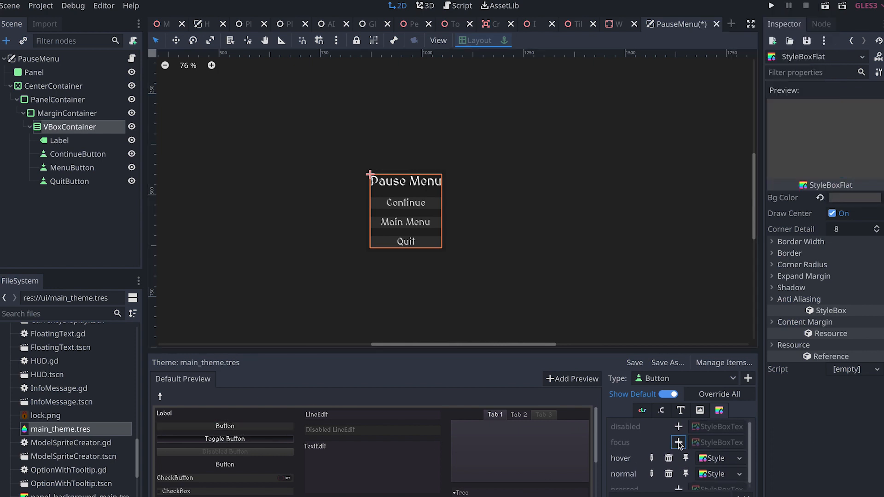
click(677, 442)
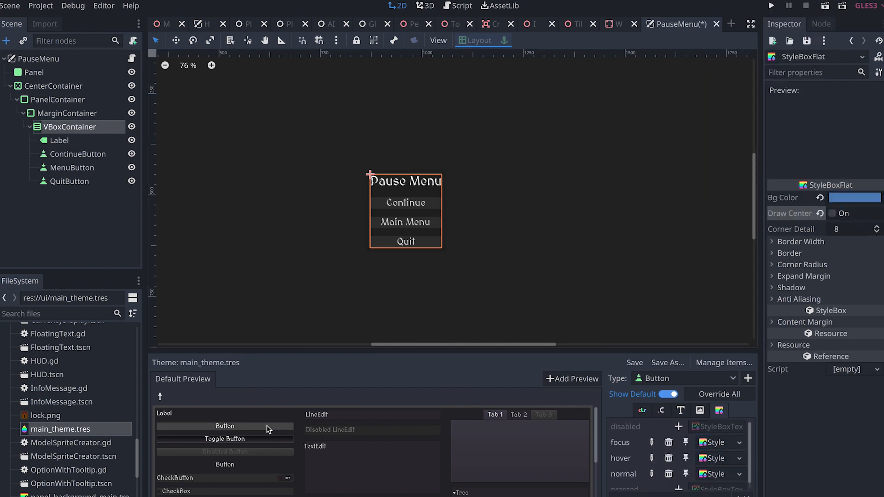
click(855, 197)
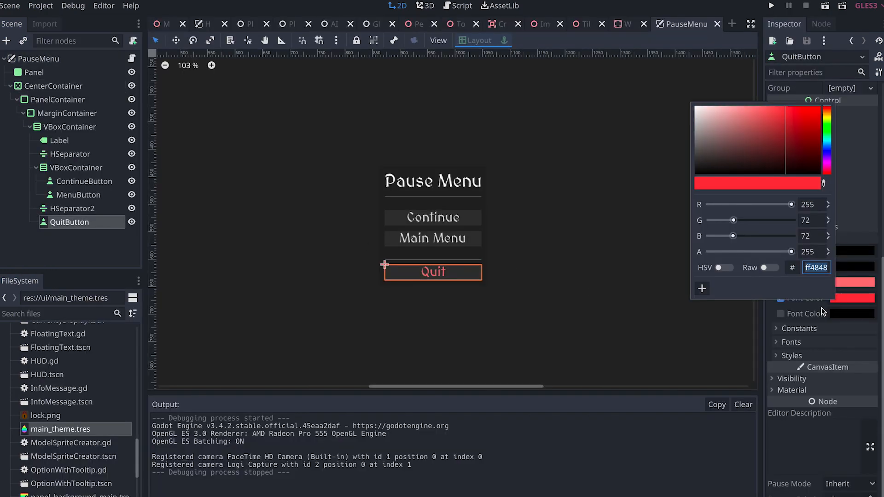
click(53, 86)
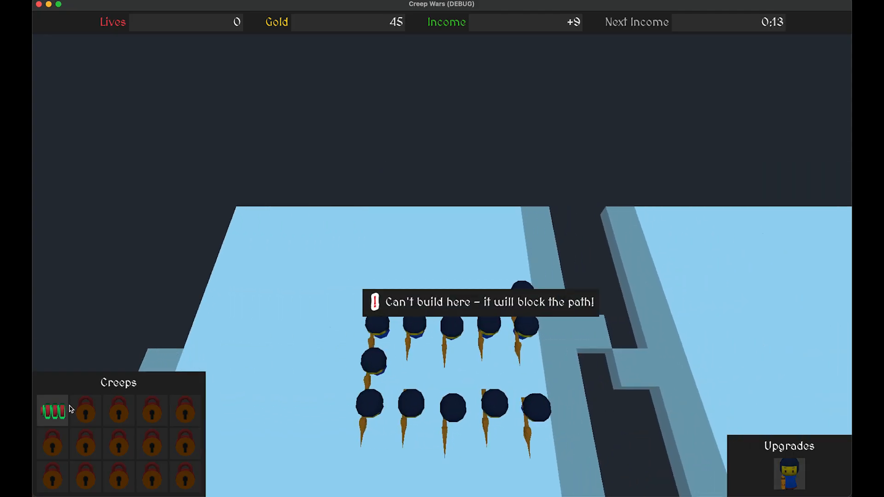
- Send two Caterpillar creeps from the Creeps panel into the maze
click(53, 412)
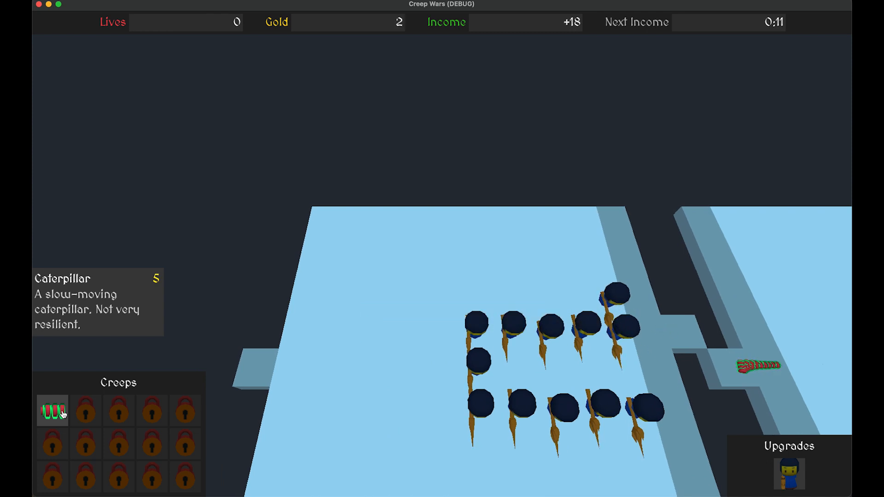
click(54, 414)
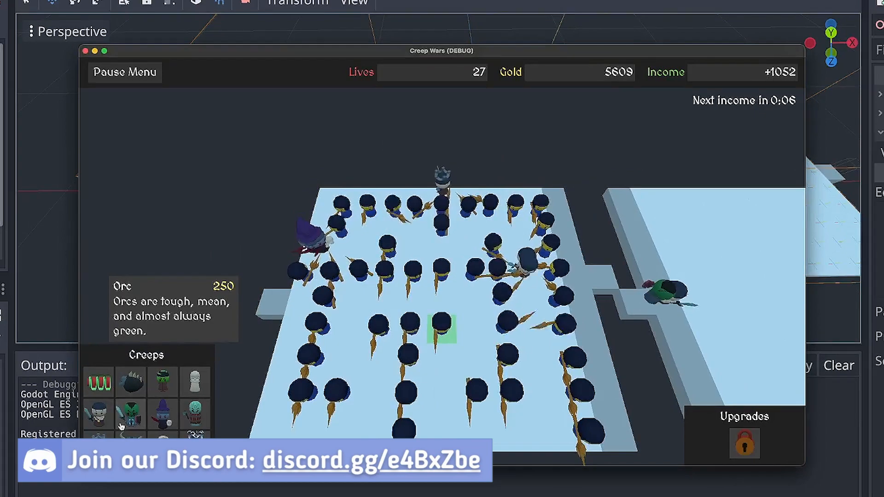
mouse_move(162, 385)
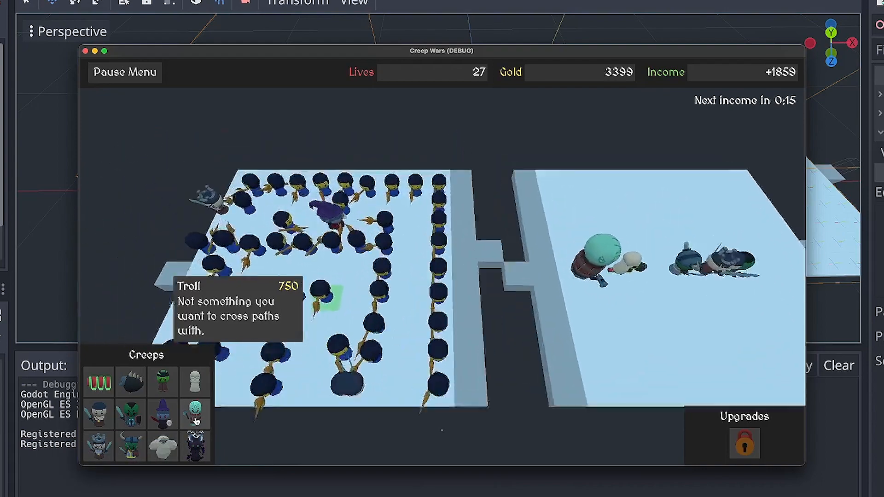
mouse_move(131, 415)
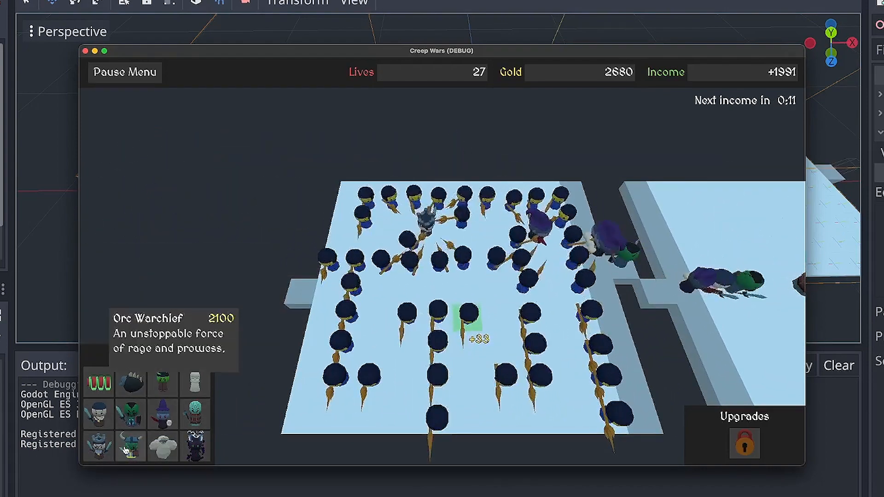
- Send an Orc Warchief creep from the Creeps panel
click(193, 383)
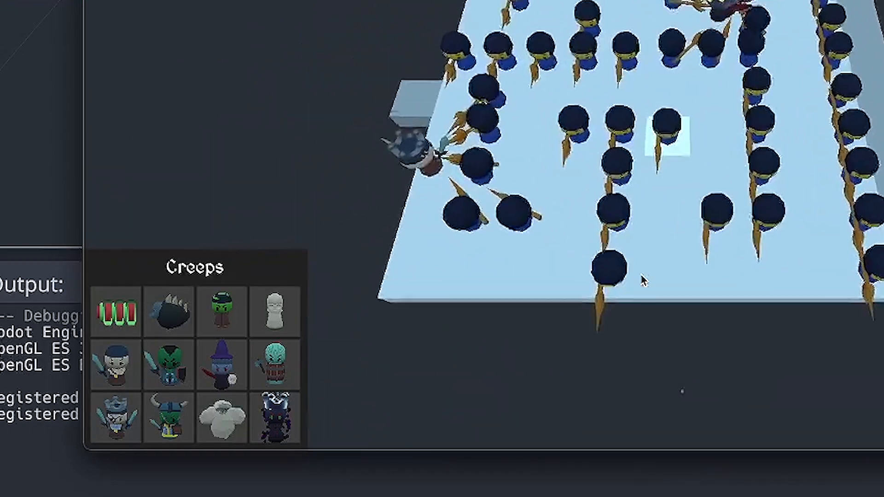
mouse_move(164, 422)
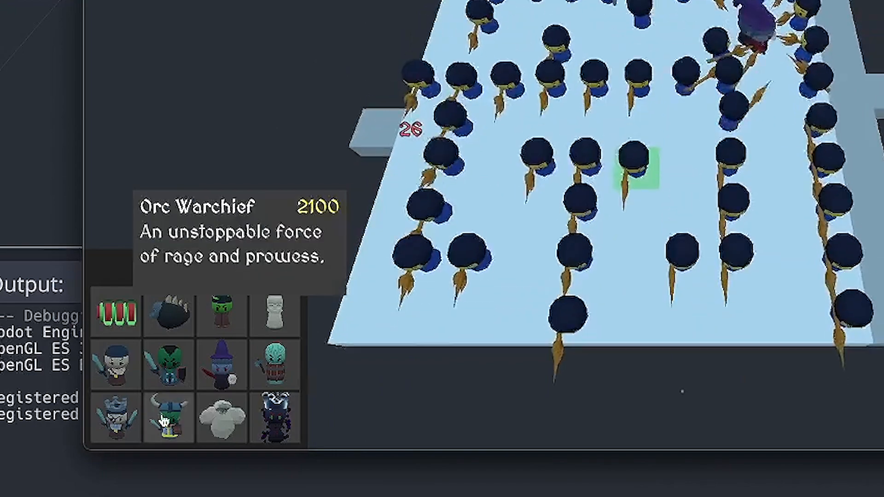
mouse_move(226, 374)
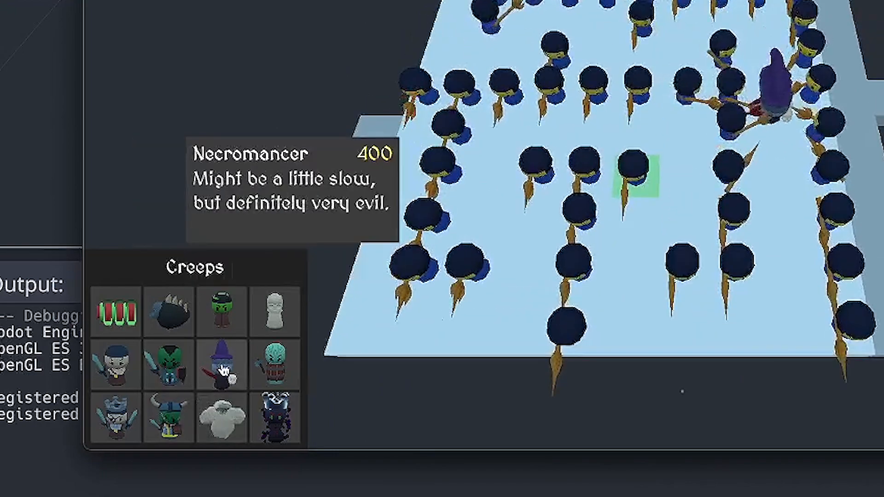
mouse_move(223, 315)
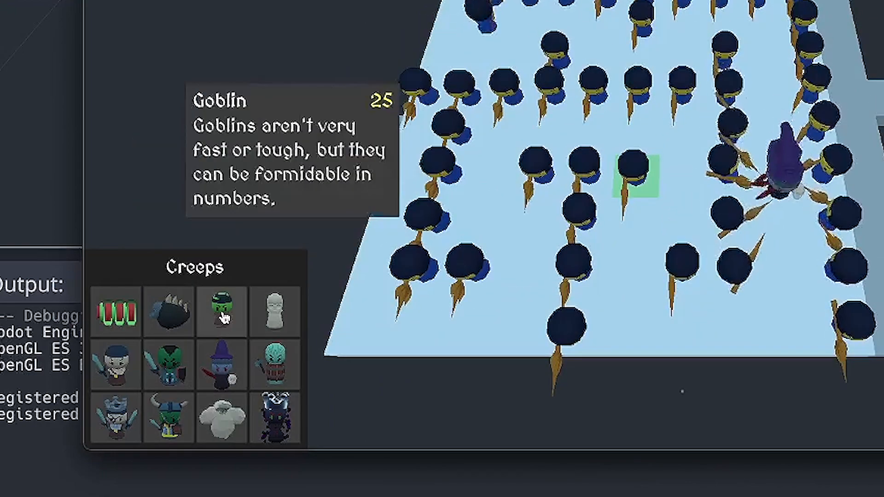
mouse_move(166, 315)
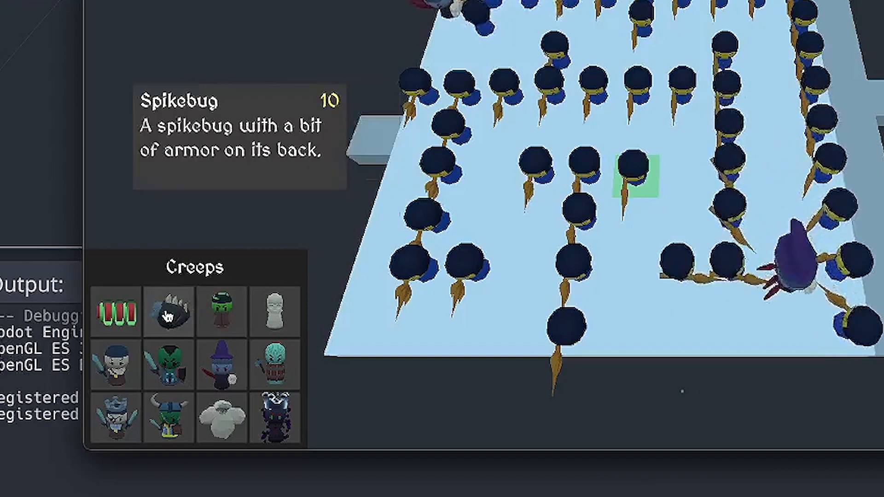
mouse_move(124, 314)
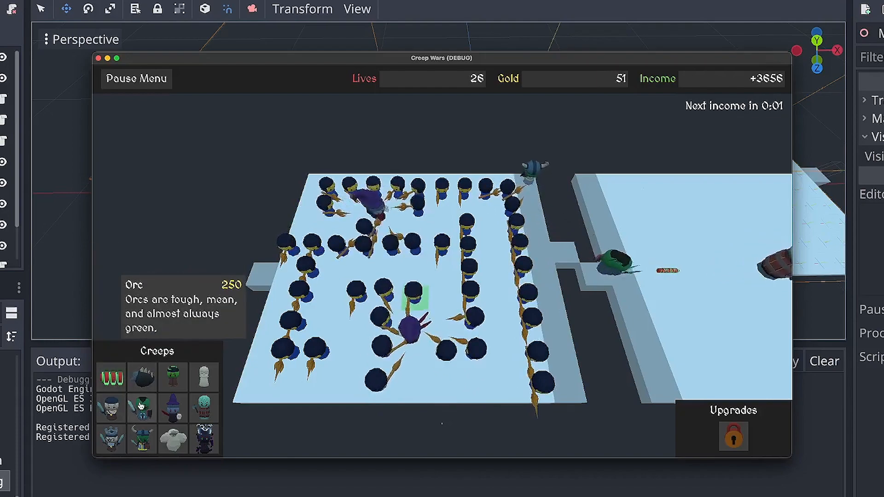
- Send an Orc creep from the Creeps panel
click(113, 411)
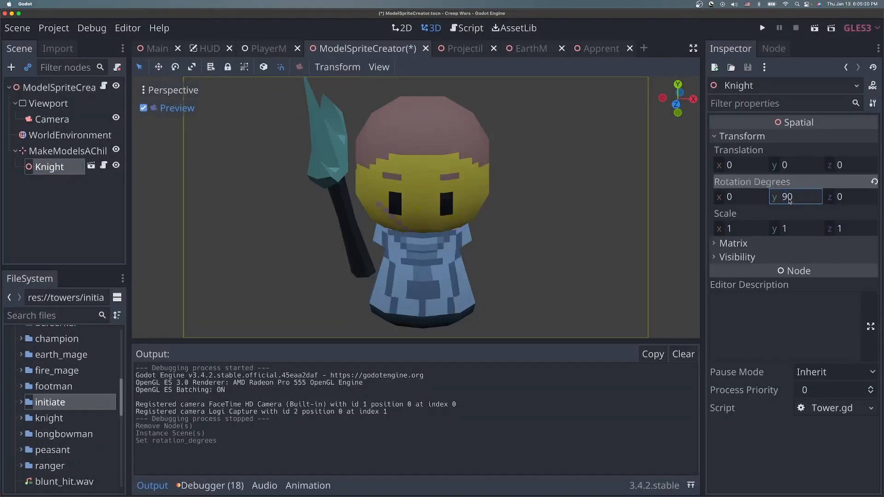
- Swap the Knight node for the Ranger model and check the rendered ranger.png in FileSystem
right_click(50, 401)
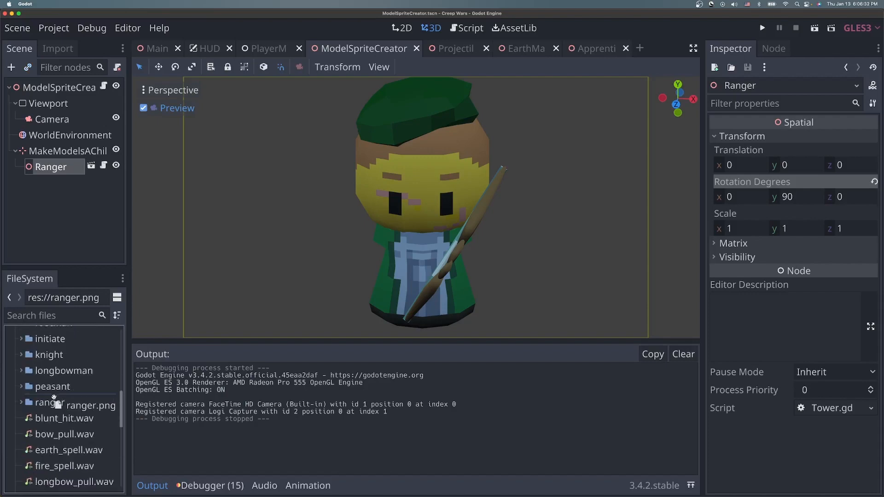
click(762, 28)
text(archer)
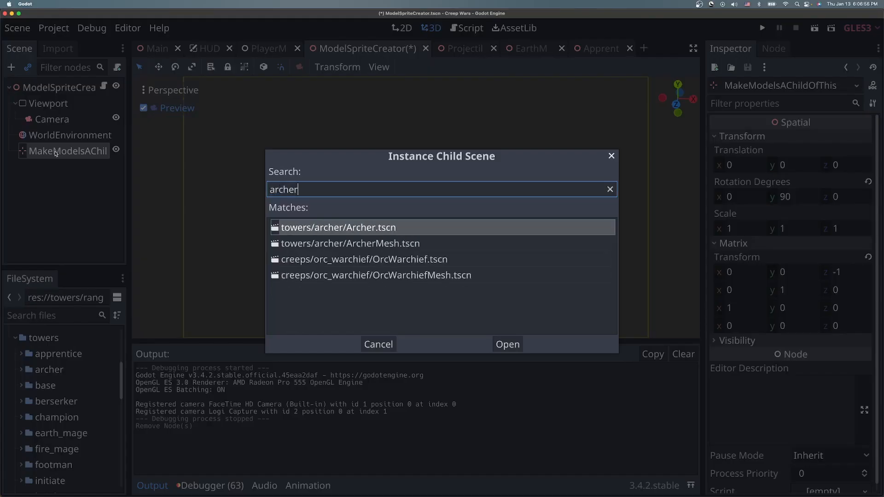
- Instance towers/archer/Archer.tscn as a child in place of the Ranger
click(507, 344)
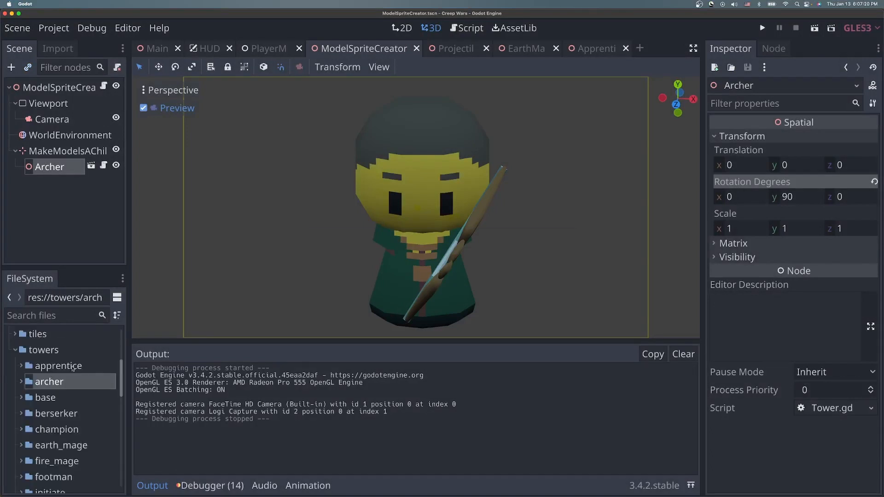
click(762, 28)
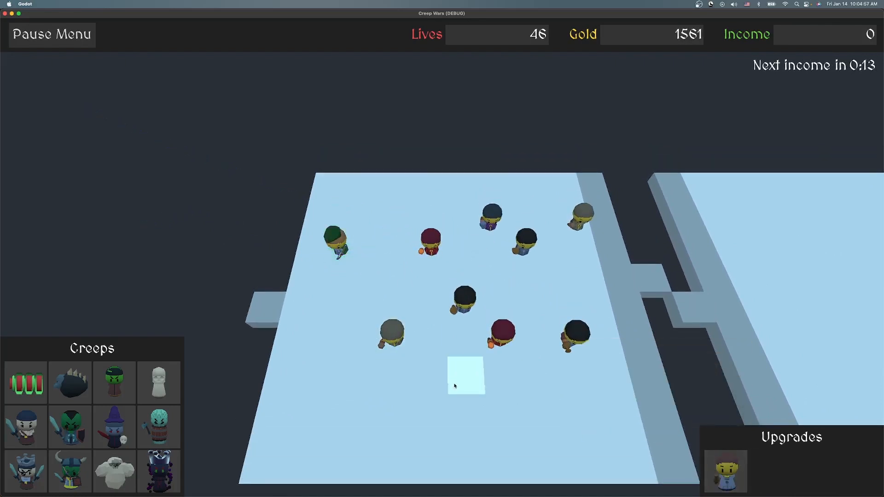
- Build a tower on an empty tile of the first board
click(466, 385)
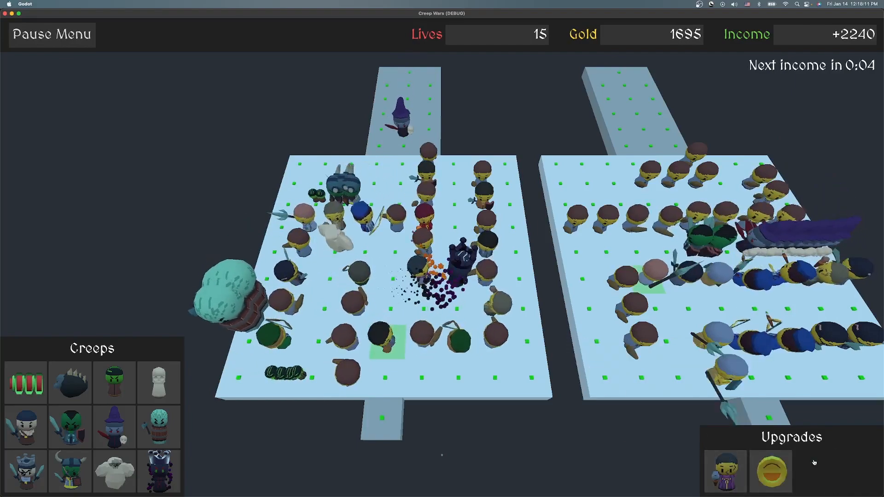
- Select a board tower so its upgrades, including Fire Mage, appear in the panel
click(725, 468)
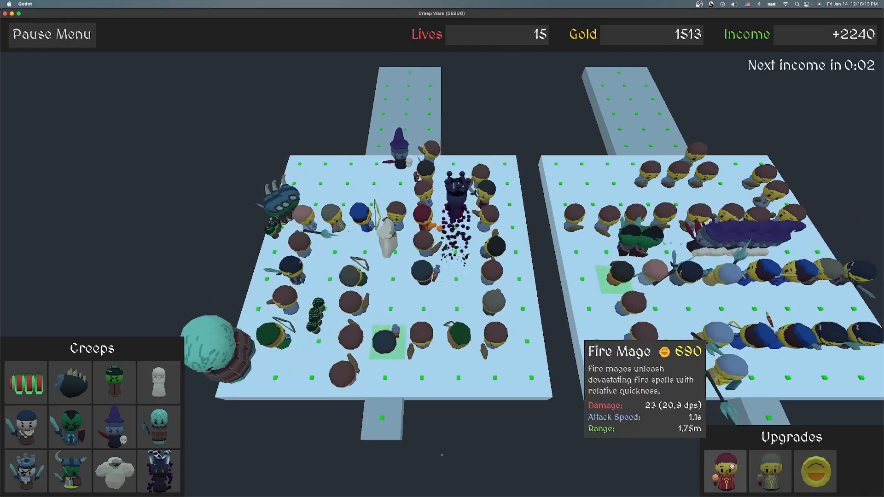